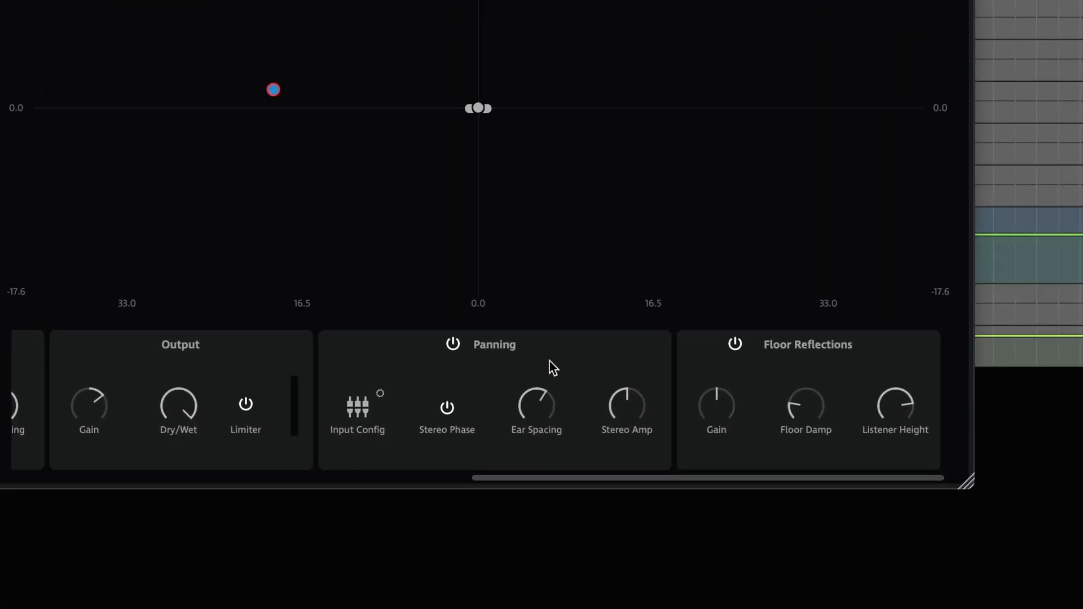
{"action": "mouse_move", "coordinate": [738, 355]}
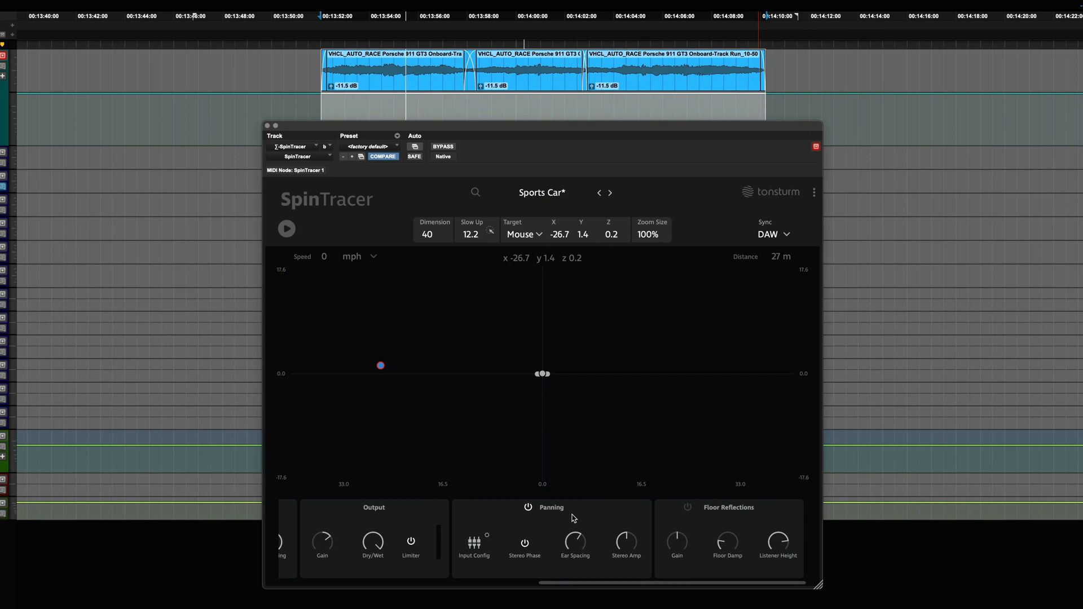
Switch the binaural Panning section off and back on during the 120 mph Sports Car pass-by
{"action": "left_click", "coordinate": [286, 228]}
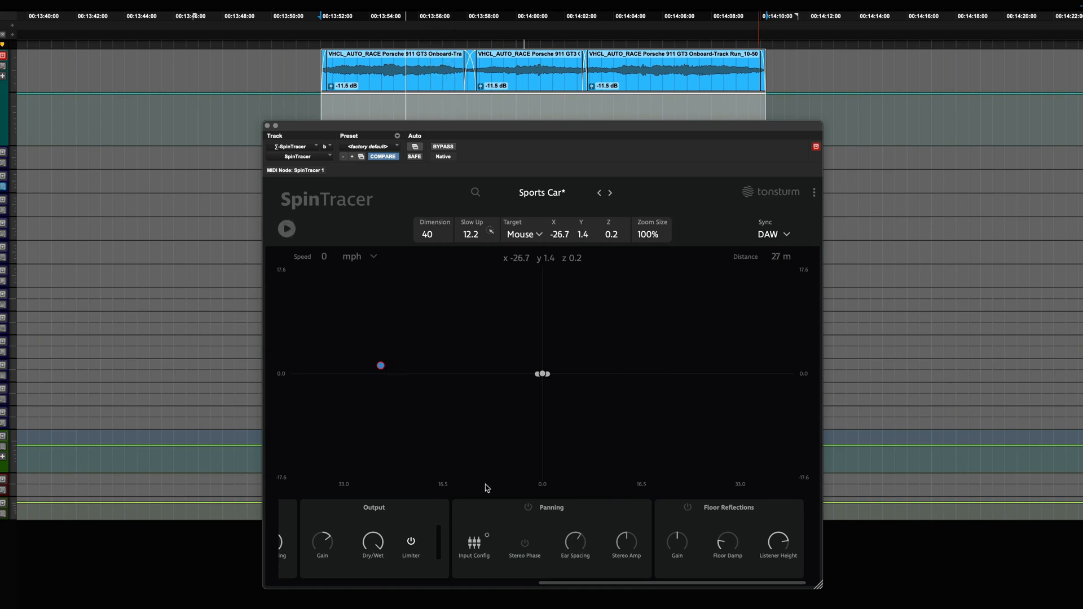
{"action": "left_click", "coordinate": [286, 229]}
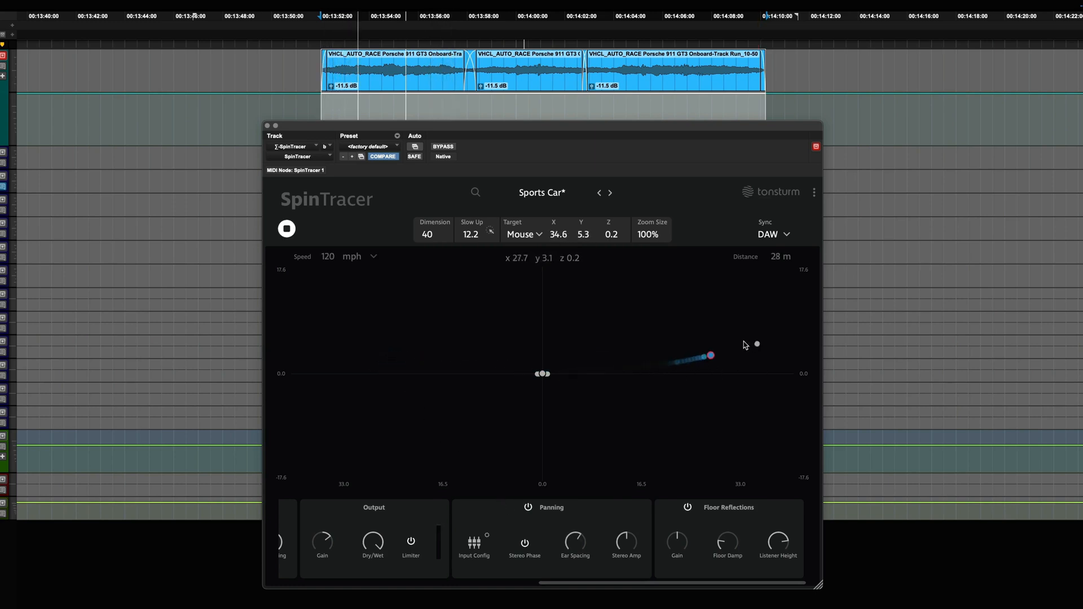